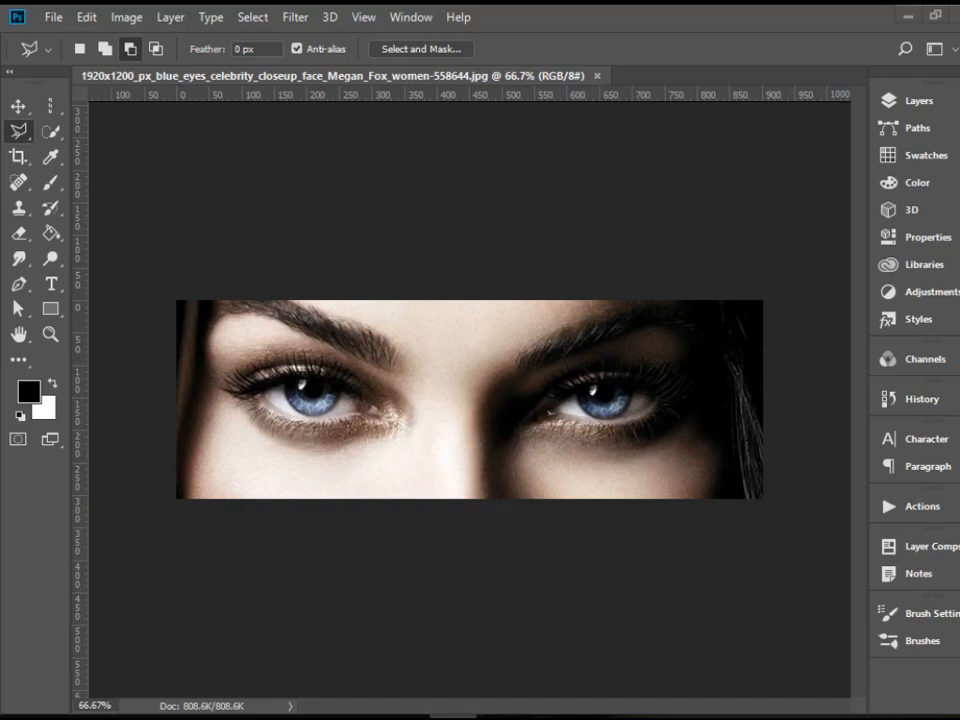
mouse_move(20, 132)
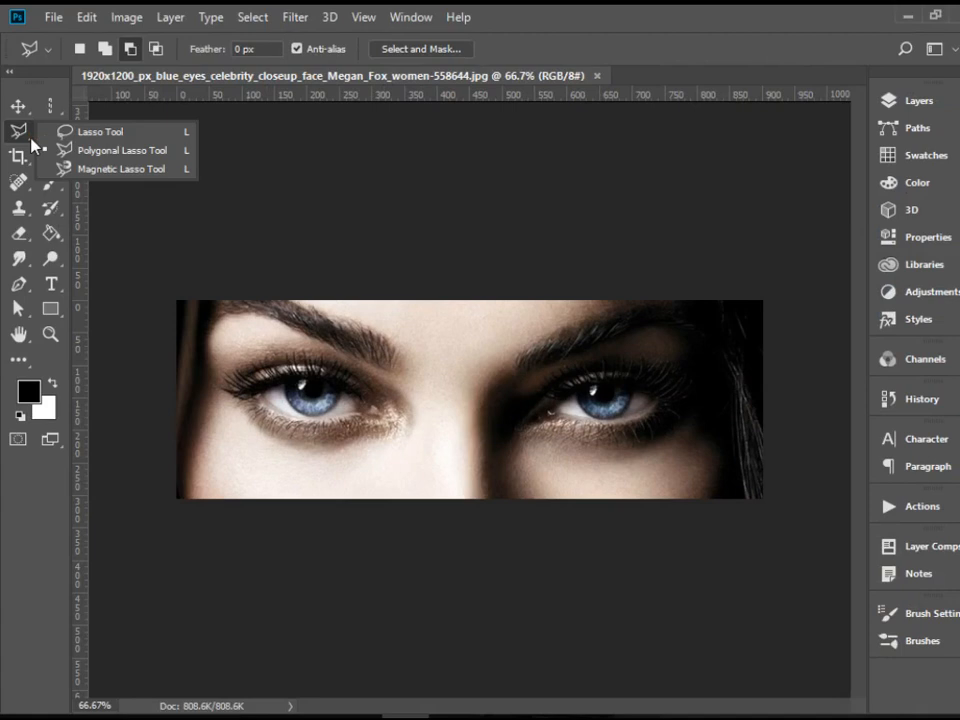
mouse_move(128, 140)
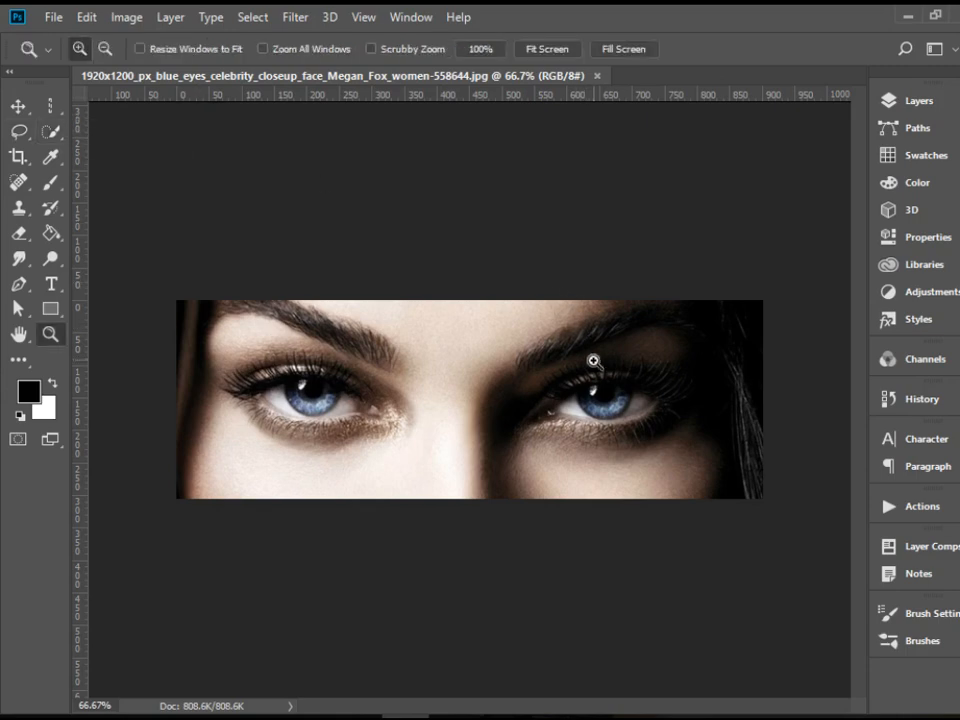
Zoom in on the right eye and try Quick Selection and Magic Wand on its blue iris
left_click(592, 360)
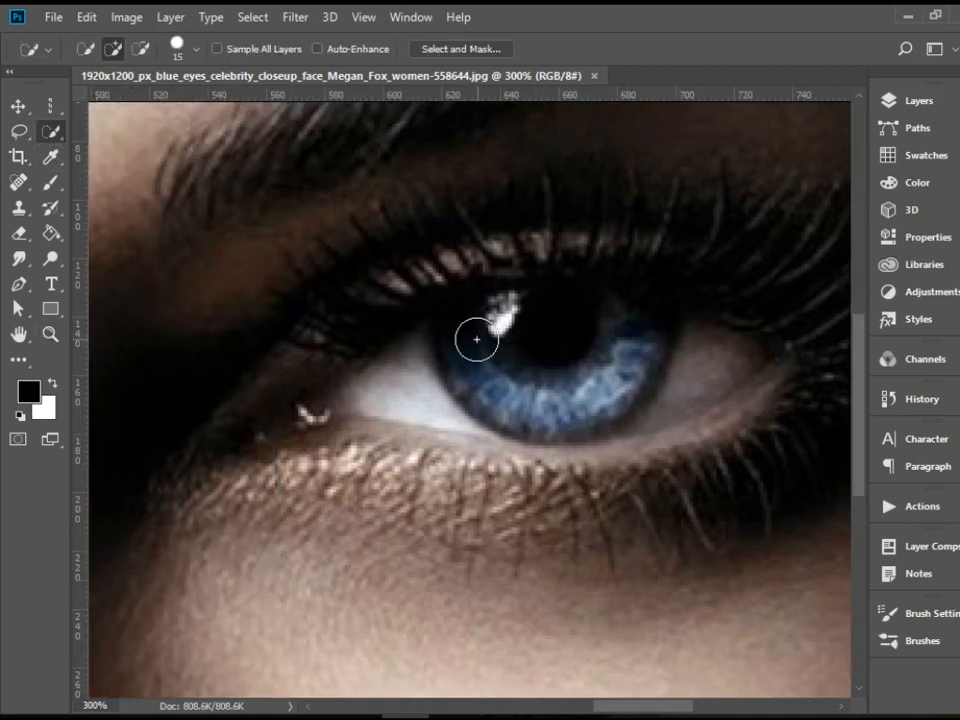
left_click_drag(476, 340, 704, 368)
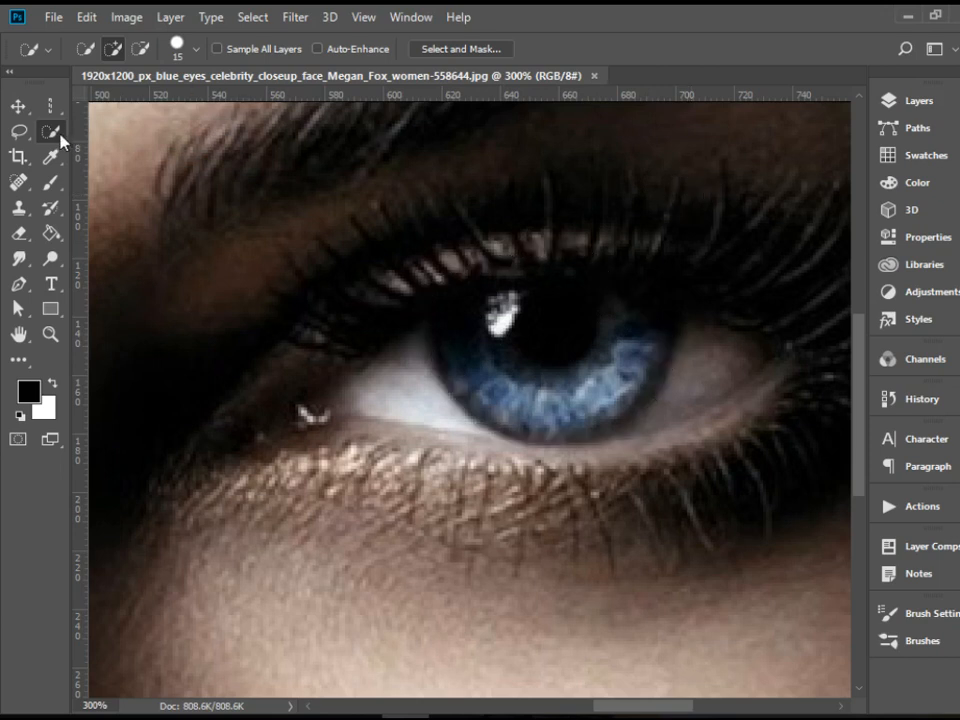
left_click(52, 132)
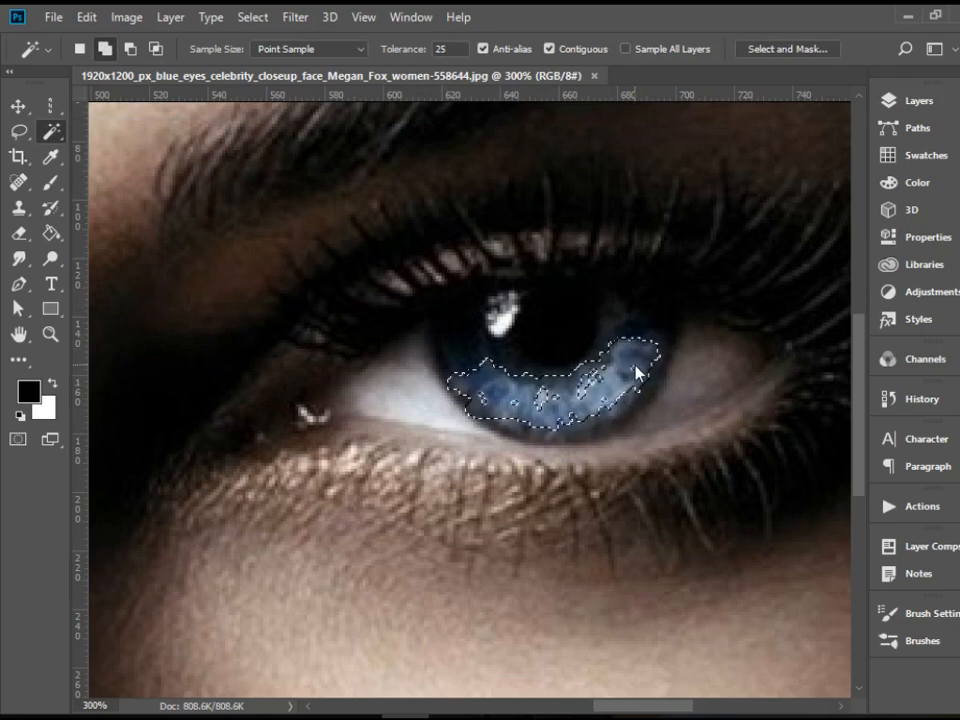
left_click(640, 320)
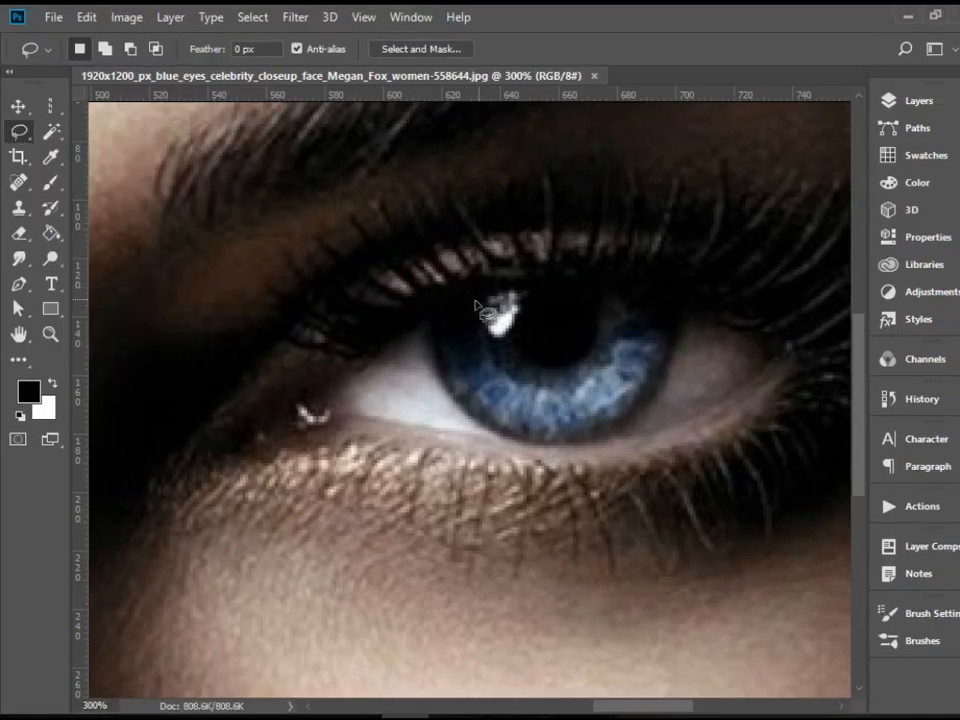
Trace a freehand Lasso outline around the right eye's iris, skipping the white catchlight
left_click_drag(480, 300, 440, 364)
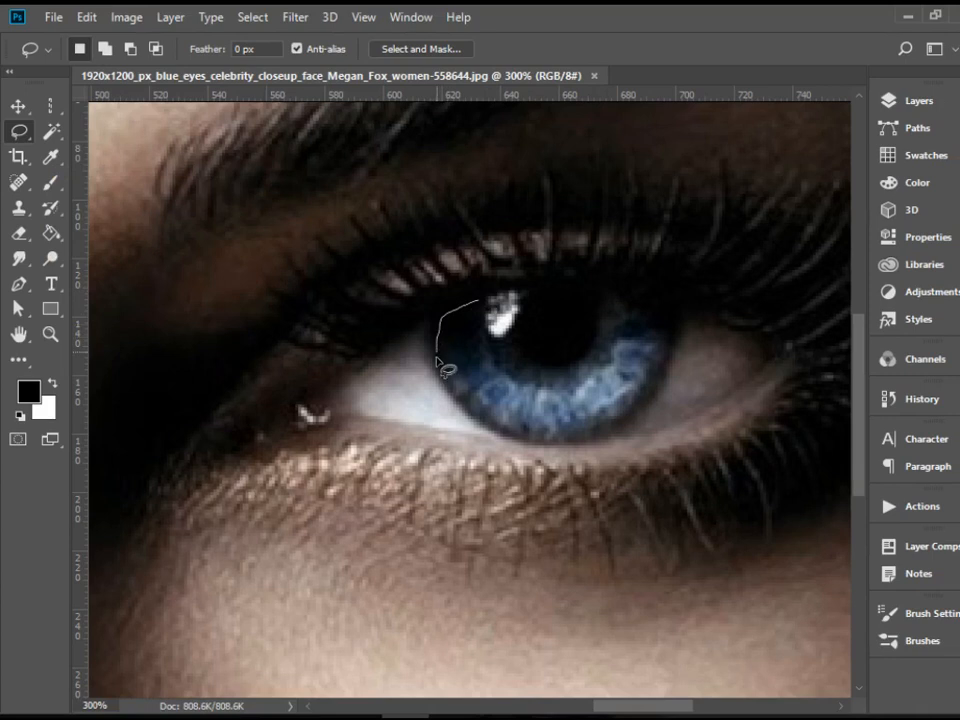
left_click_drag(440, 360, 590, 430)
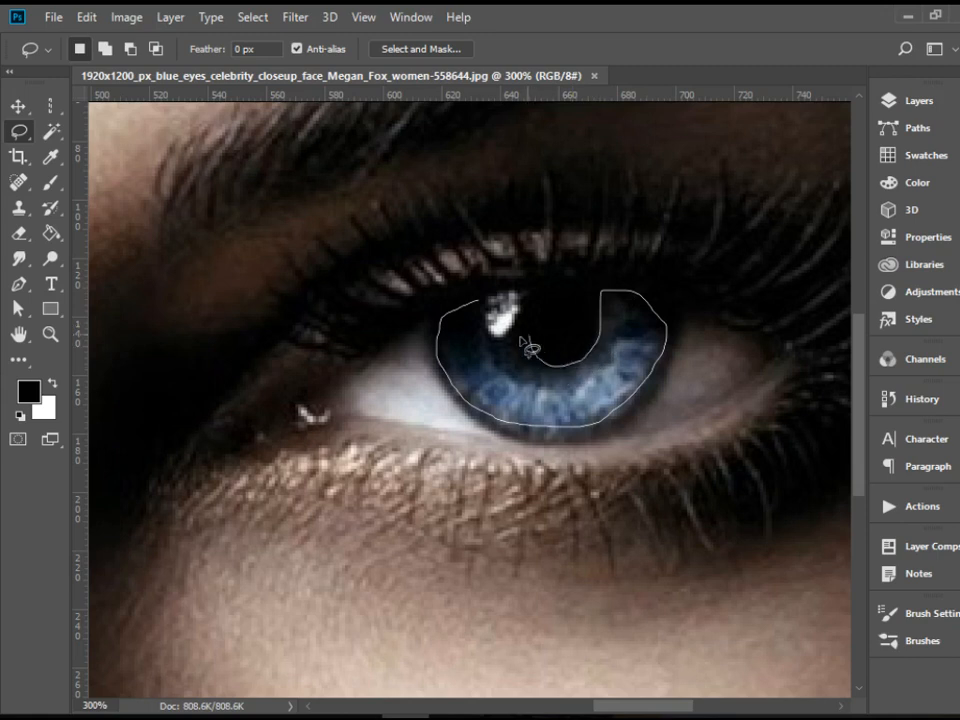
mouse_move(480, 316)
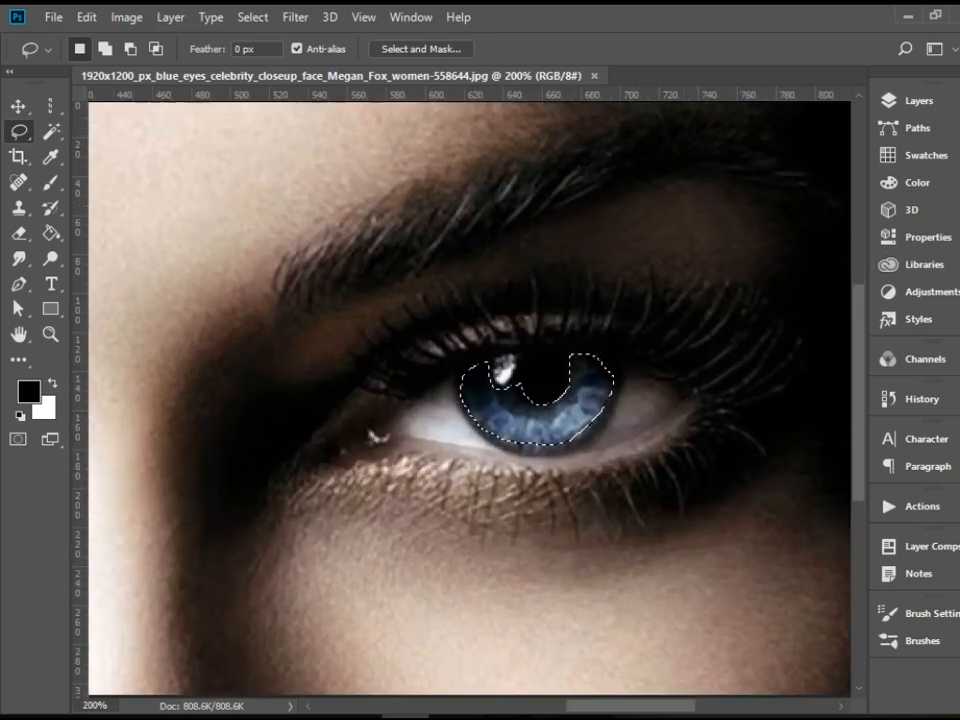
Add a Hue/Saturation adjustment layer and shift Hue to about -61, turning the iris green
left_click(924, 292)
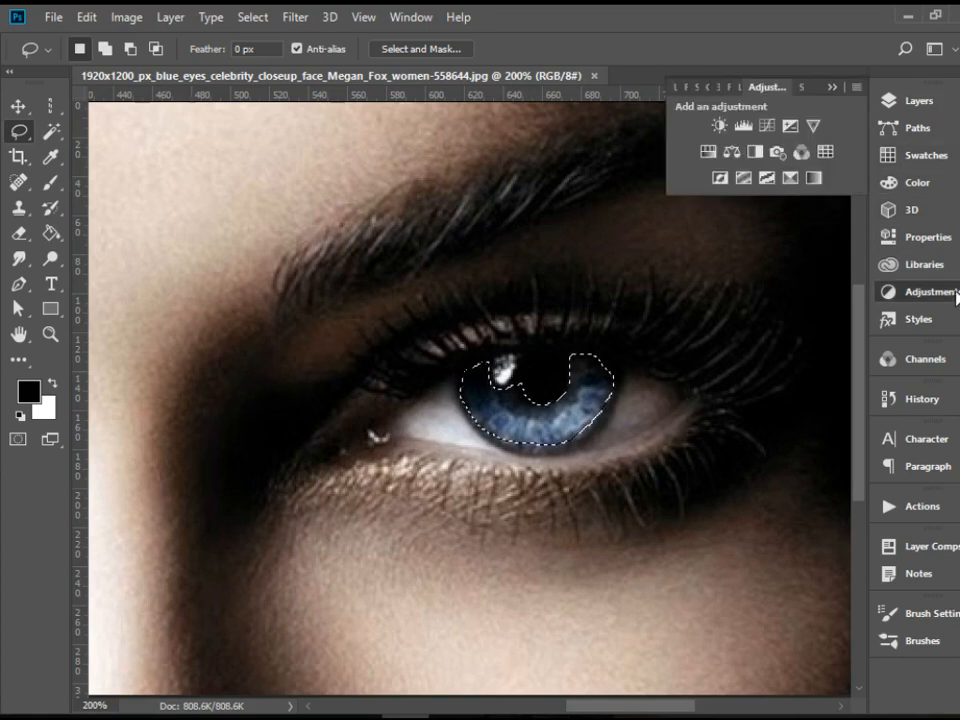
left_click(708, 152)
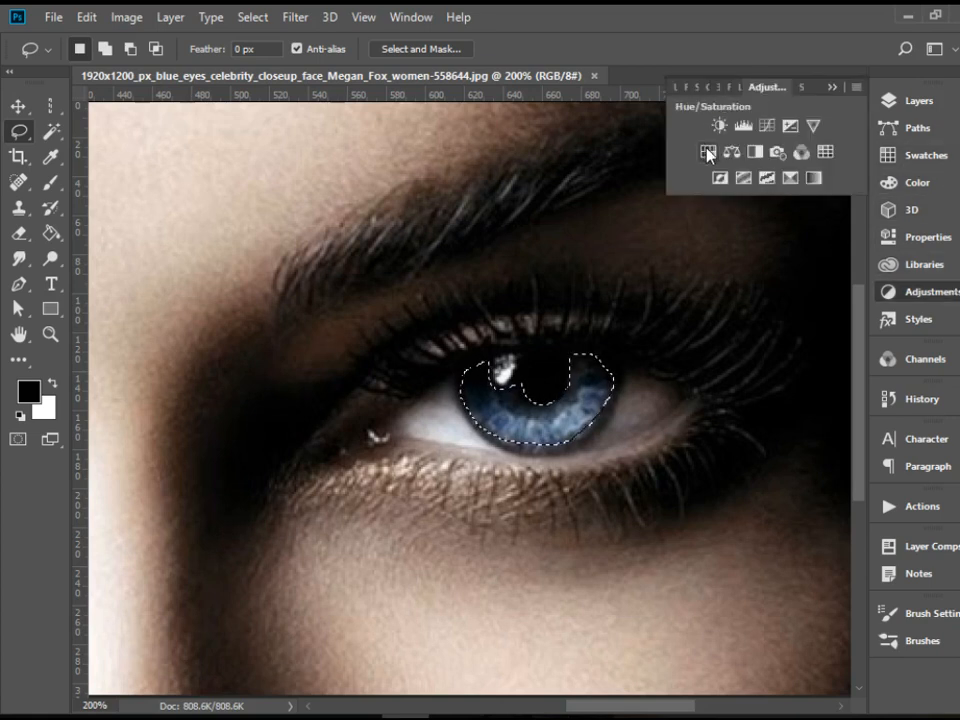
mouse_move(708, 152)
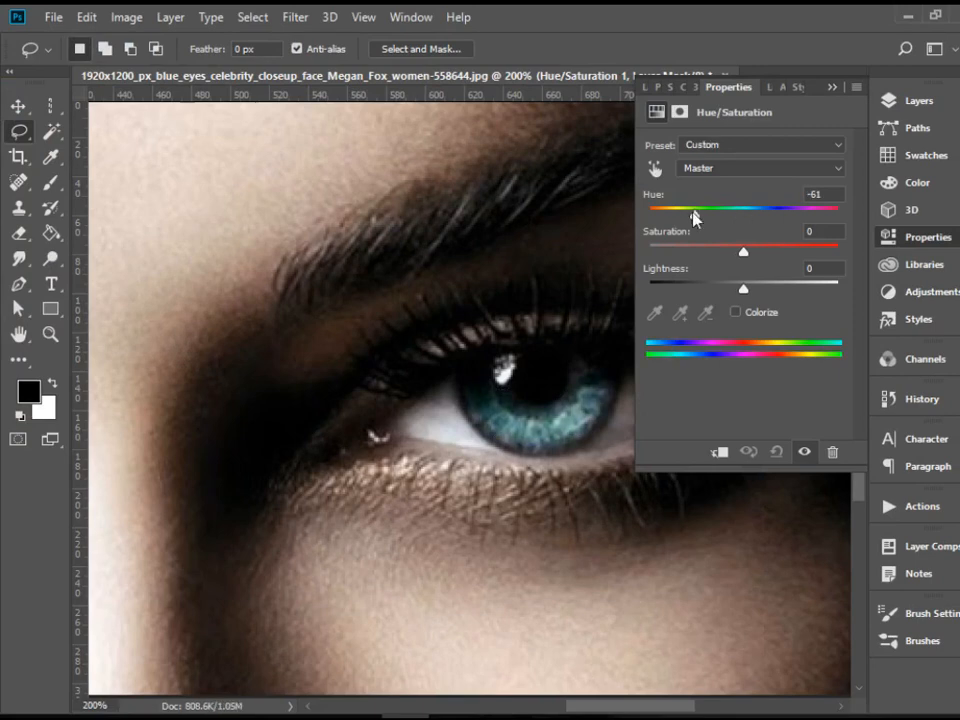
left_click_drag(692, 208, 678, 208)
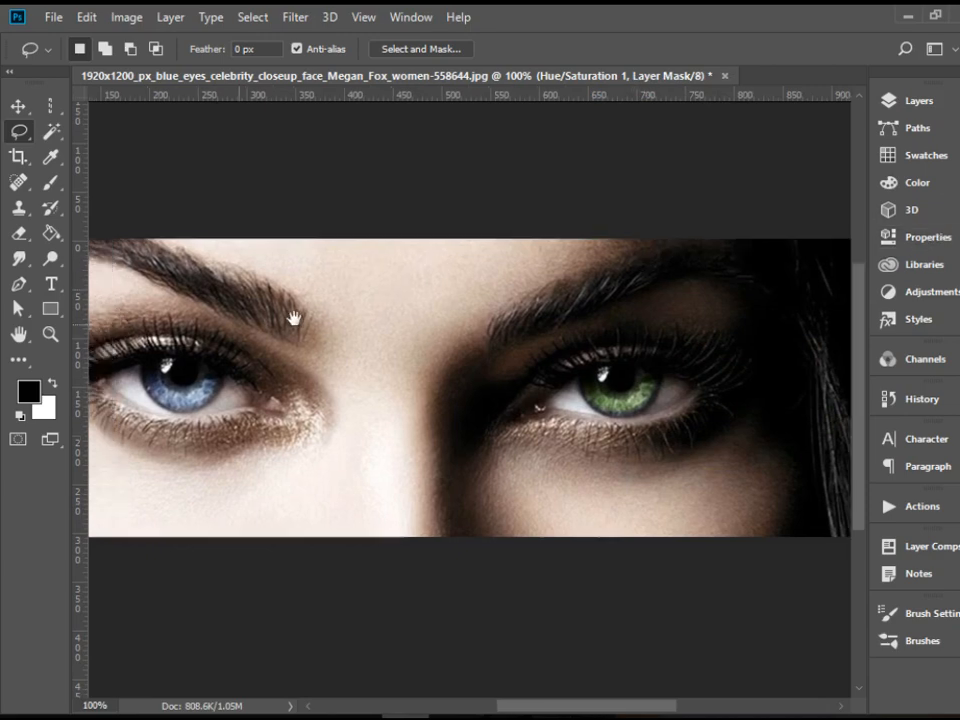
Zoom in on the left eye and start, then abandon, a Lasso trace around its iris
left_click_drag(128, 276, 378, 470)
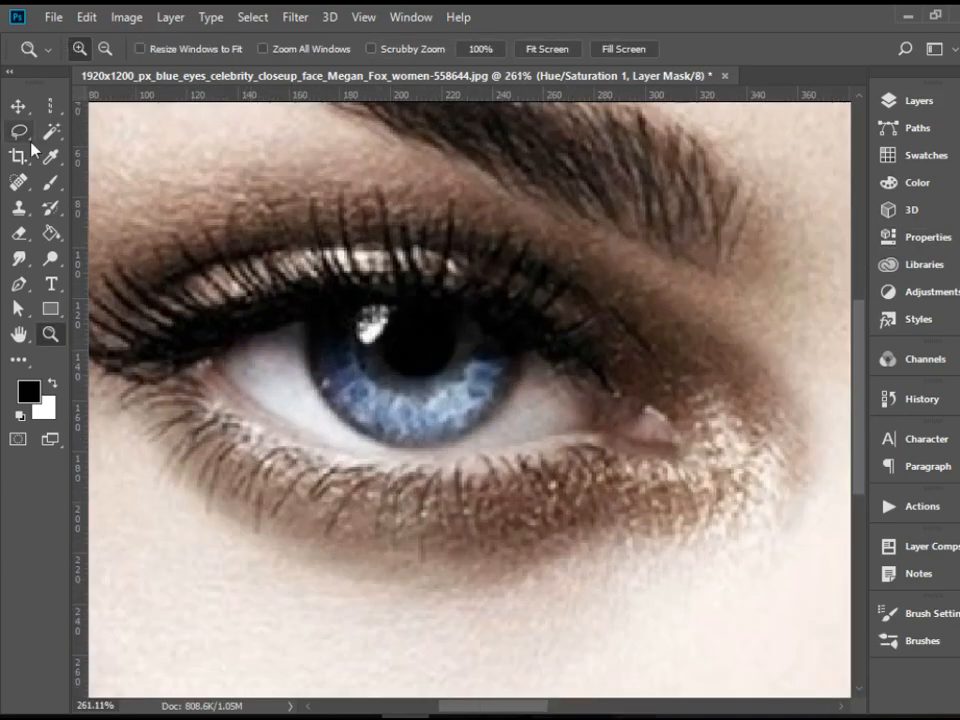
left_click(20, 132)
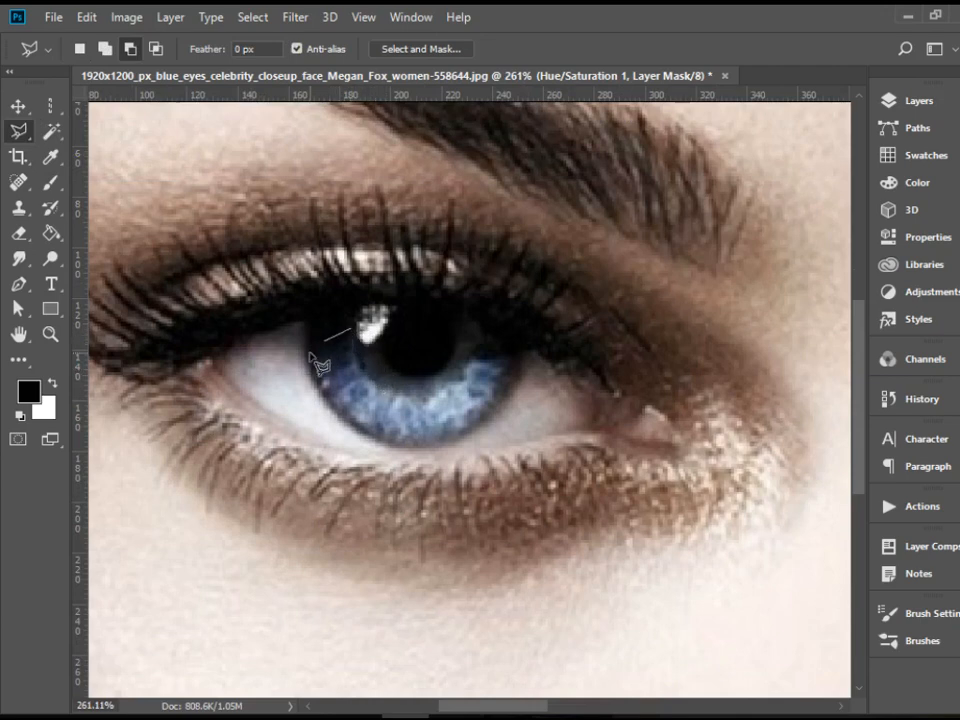
left_click_drag(342, 344, 332, 414)
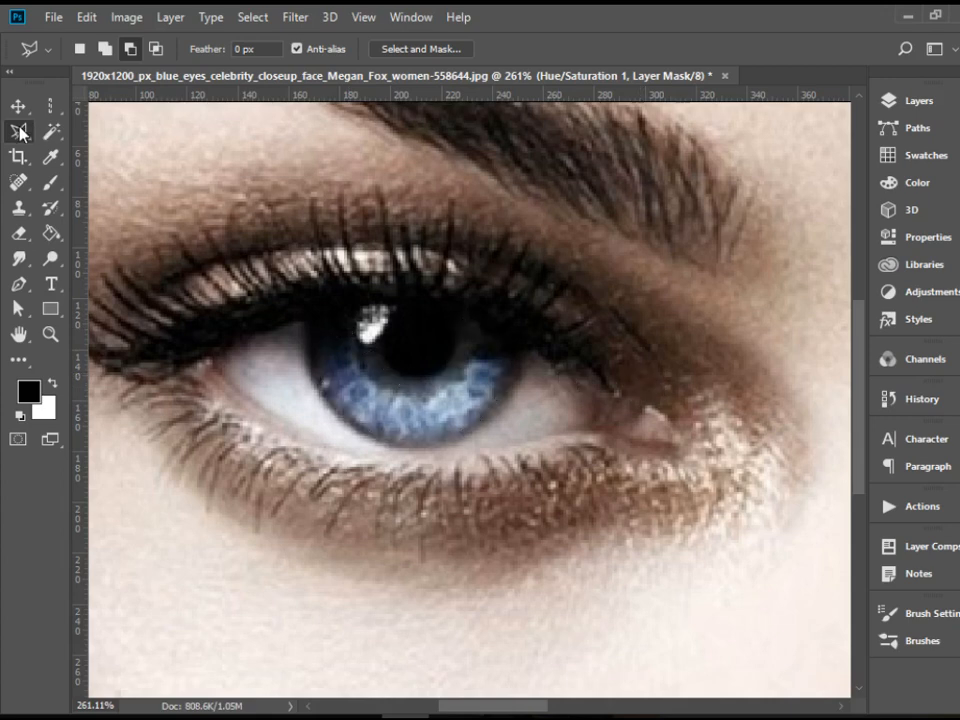
left_click(20, 132)
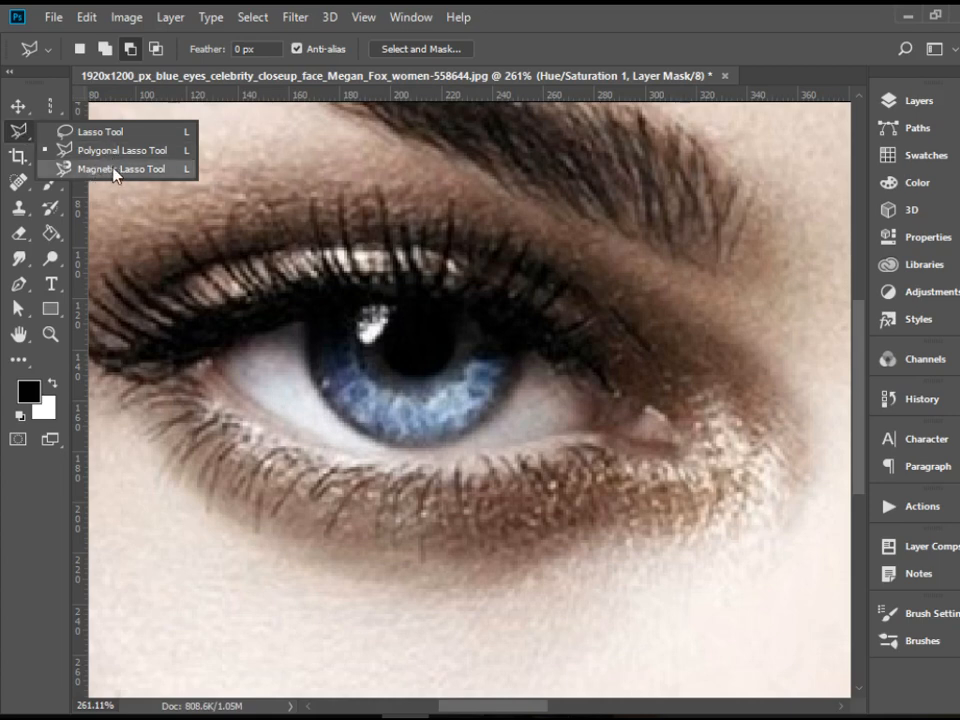
left_click(122, 168)
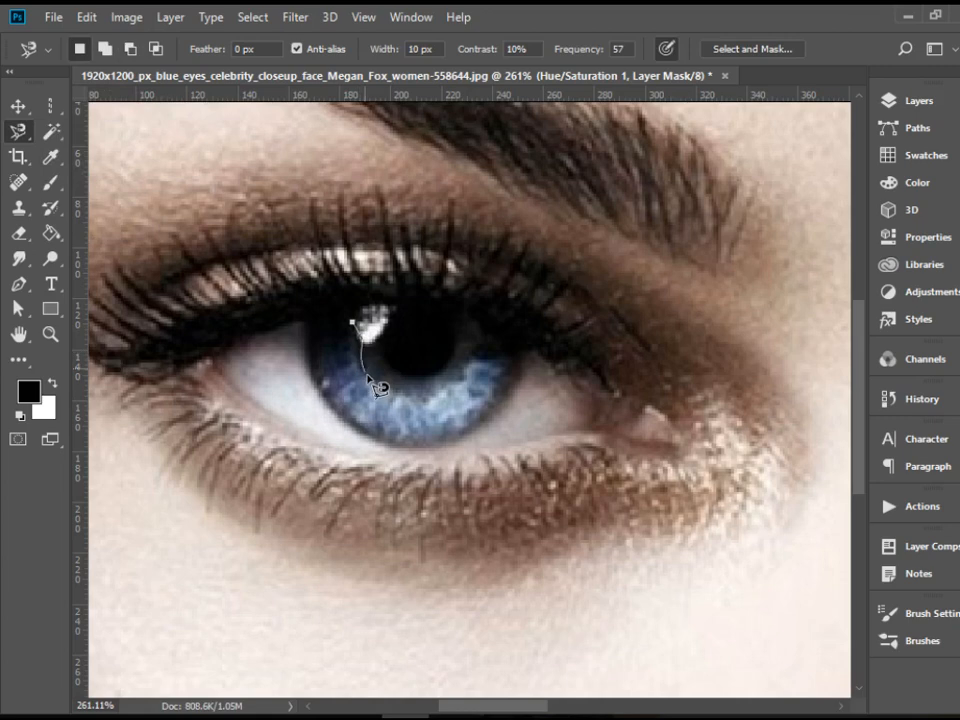
left_click(470, 370)
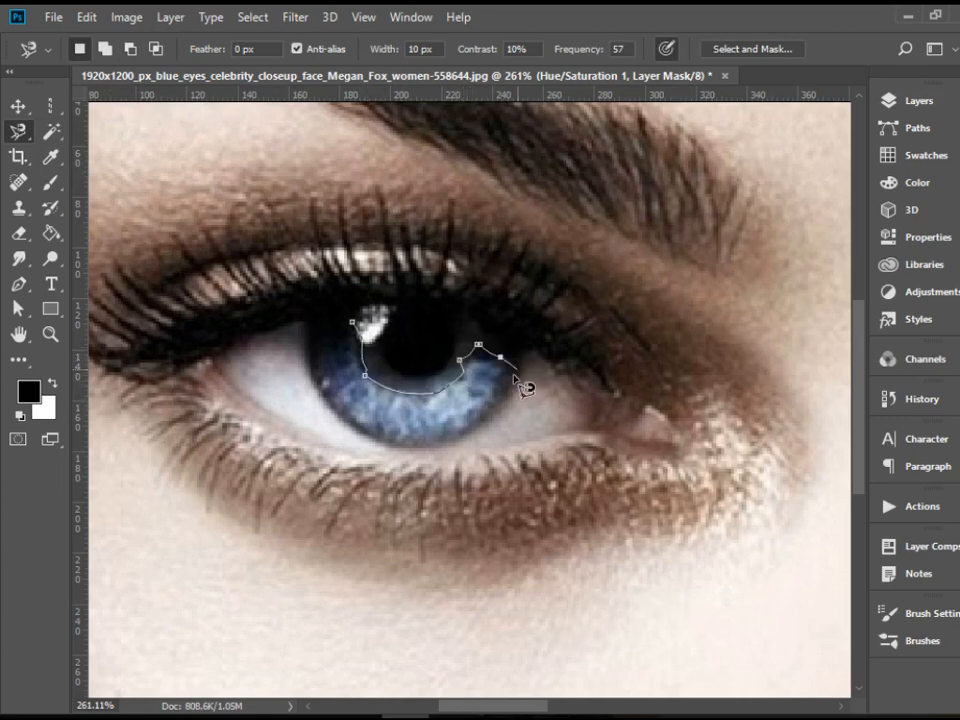
left_click(444, 456)
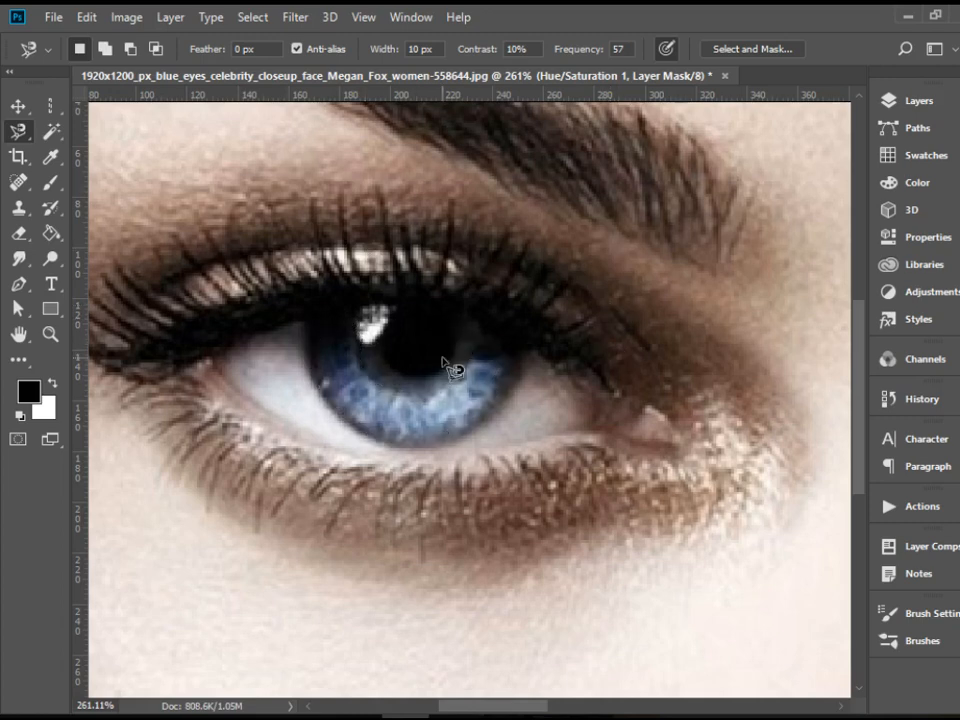
left_click(20, 132)
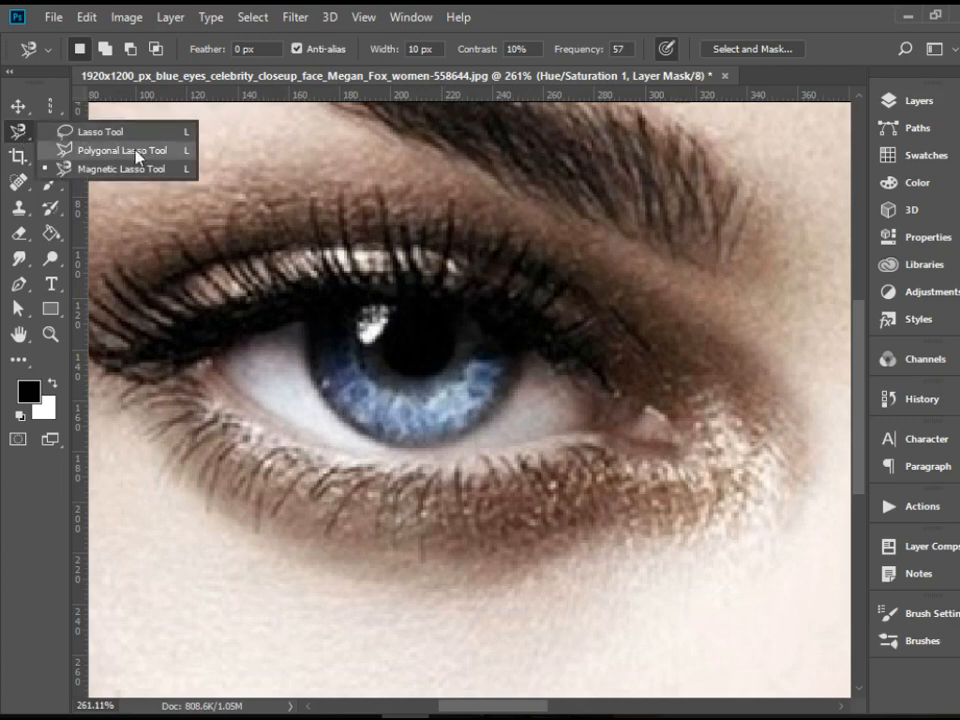
mouse_move(100, 132)
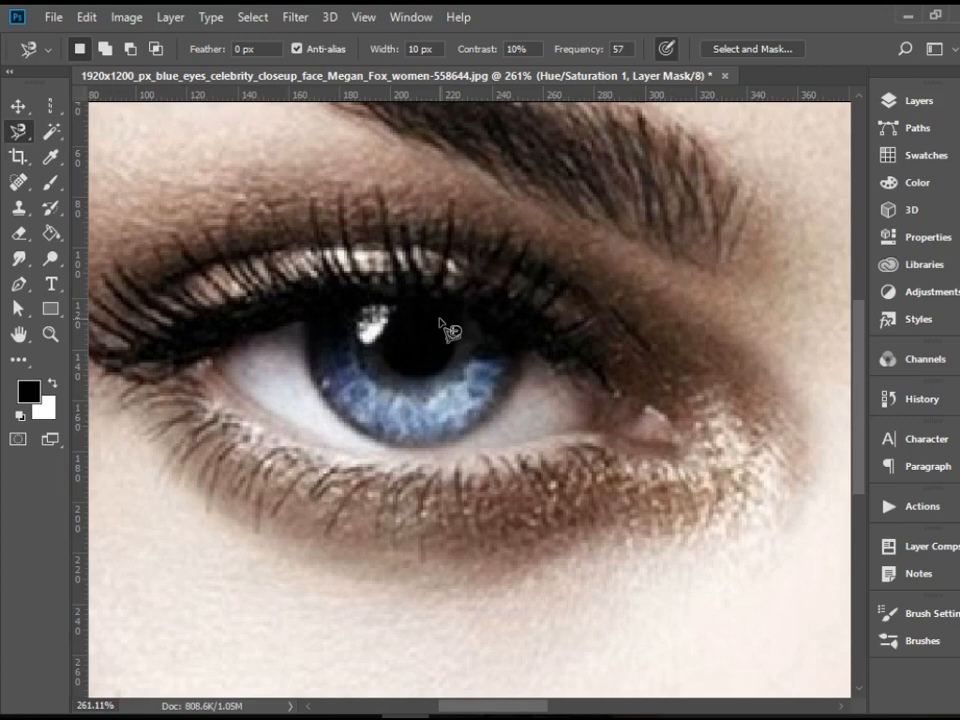
mouse_move(404, 352)
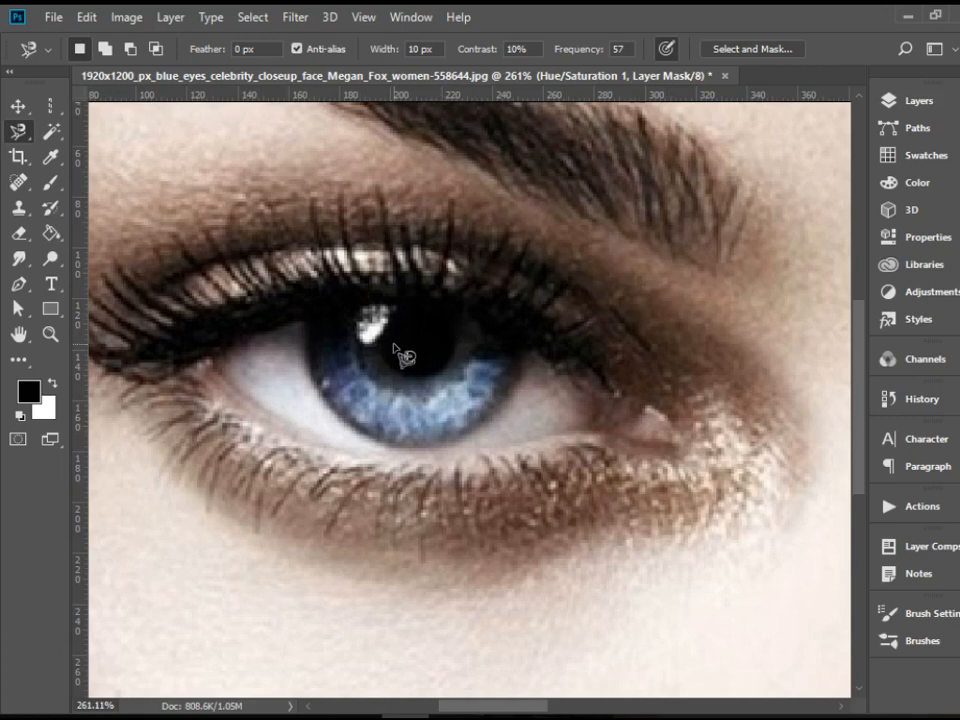